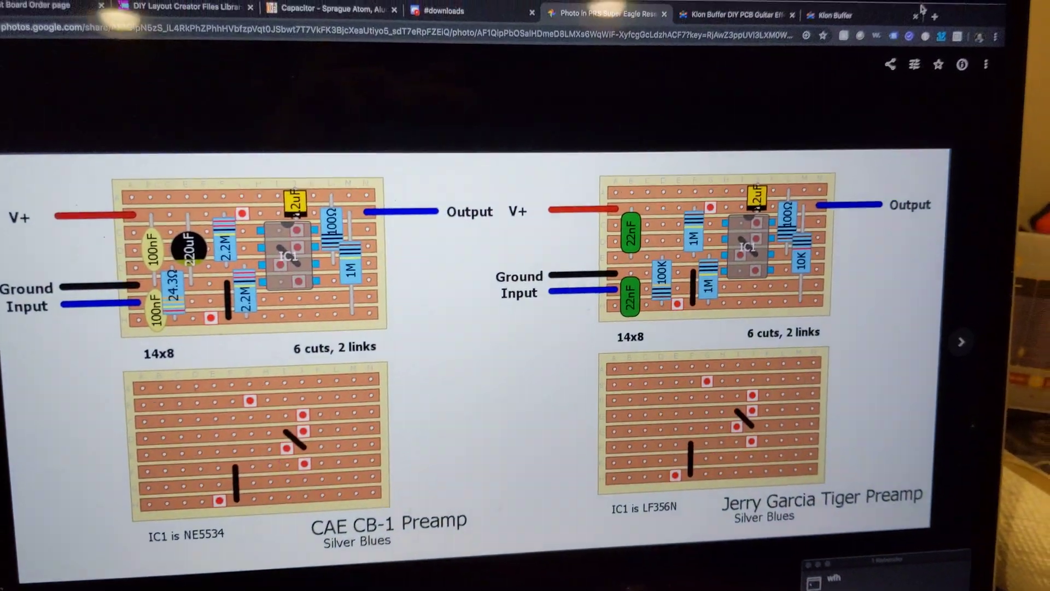
# Step: Switch from the Google Photos stripboard layouts to the Klon Buffer kit instructions
pyautogui.click(733, 14)
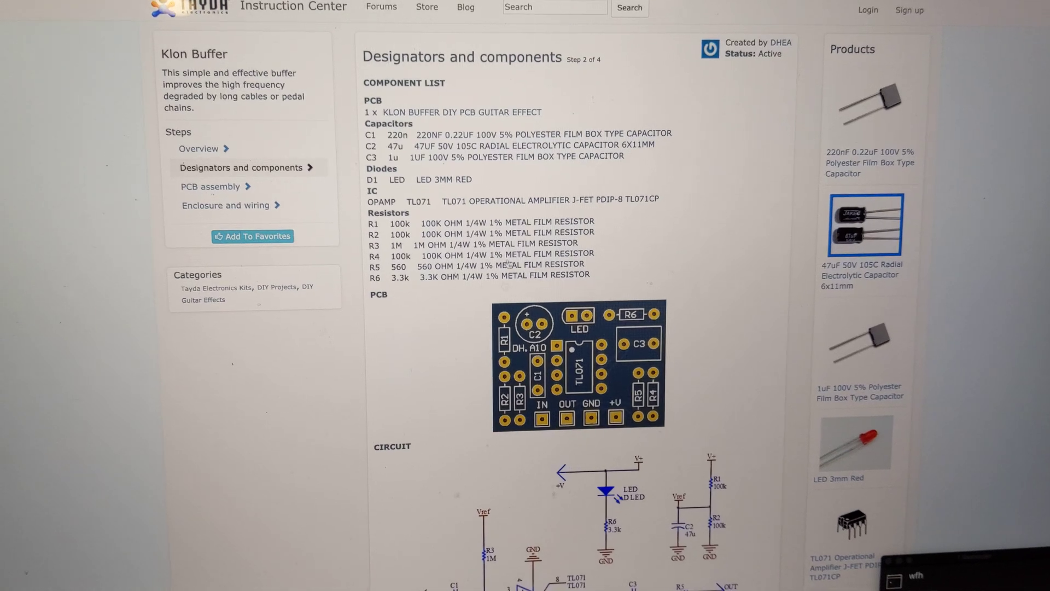
# Step: Scroll through the Klon Buffer component list, board and schematic
pyautogui.scroll(-3)
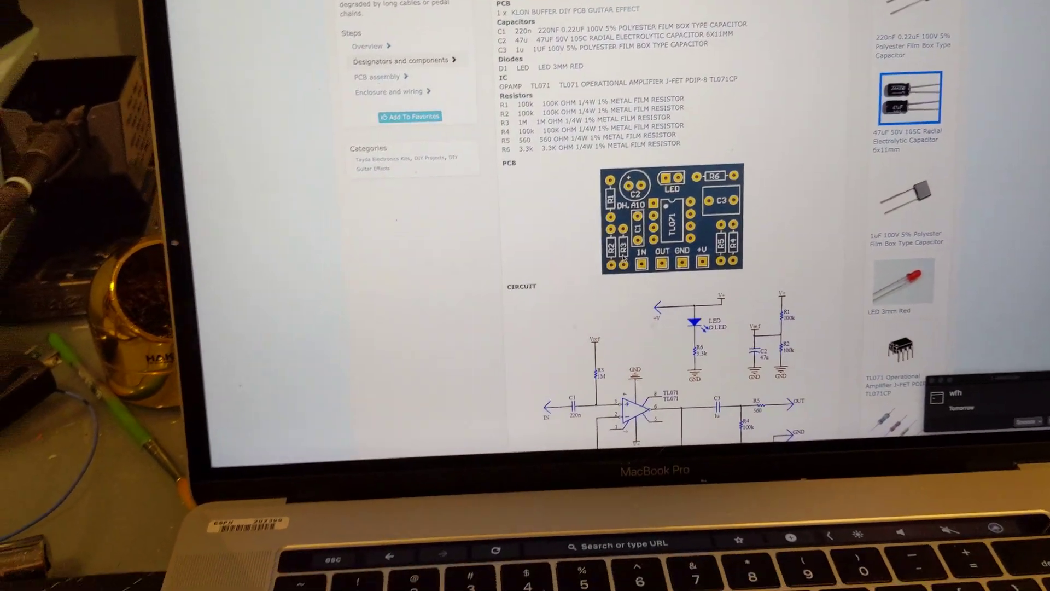
pyautogui.scroll(-3)
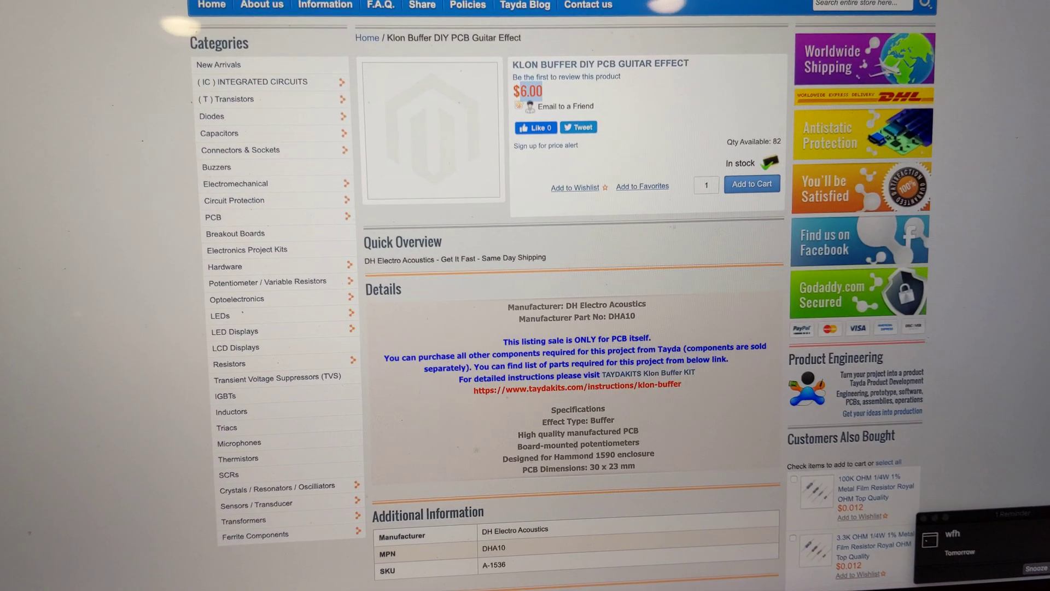
# Step: Return to the Google Photos CAE CB-1 and Jerry Garcia Tiger stripboard layouts and scroll down
pyautogui.click(576, 390)
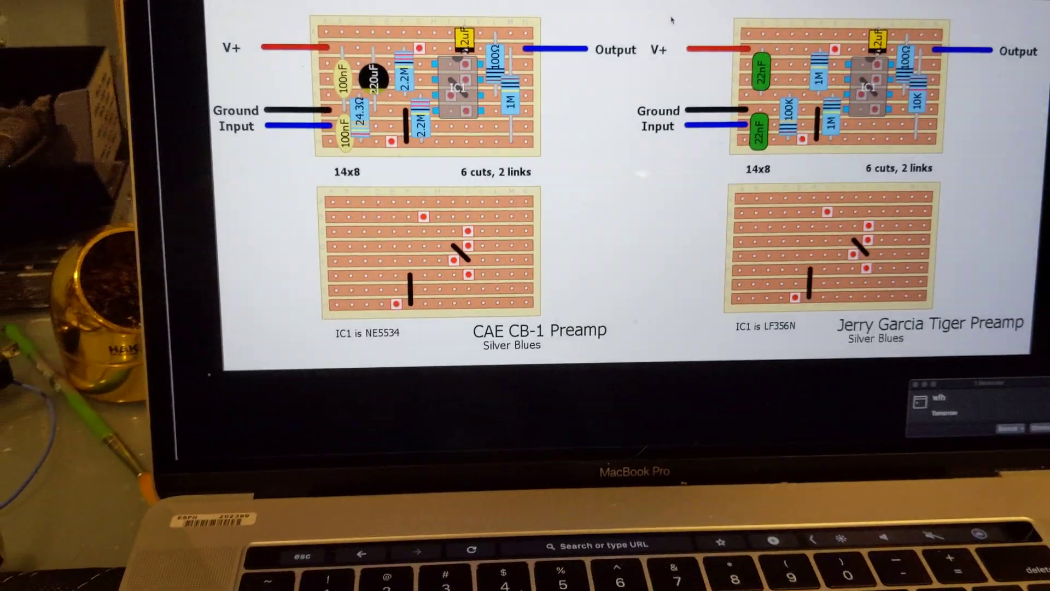
pyautogui.scroll(-3)
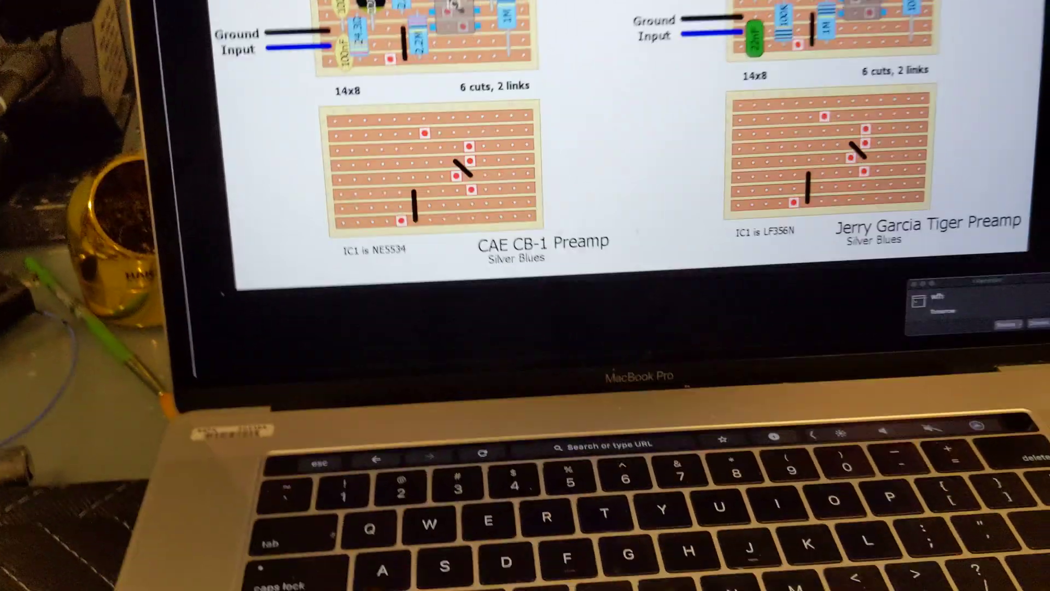